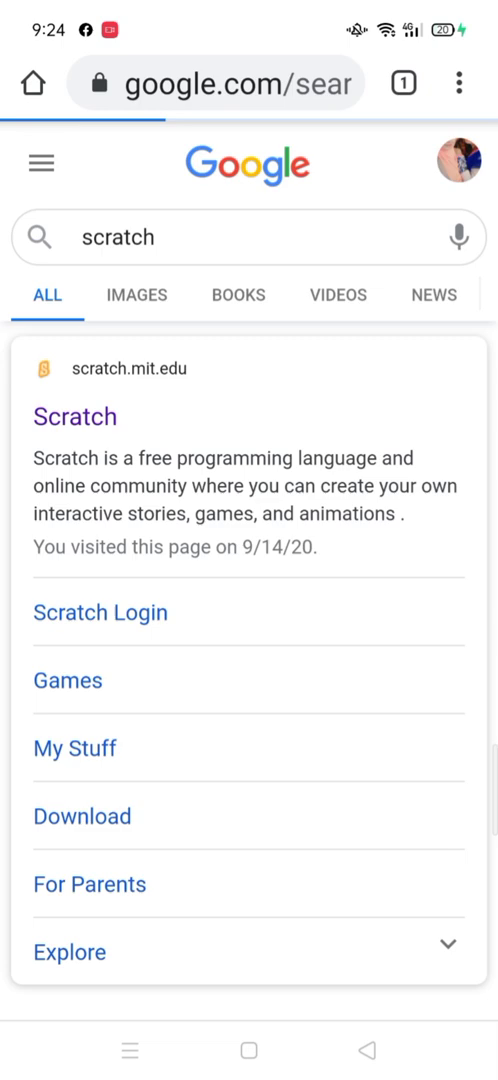
Step: Open scratch.mit.edu from the Google results for 'scratch'
left_click(75, 416)
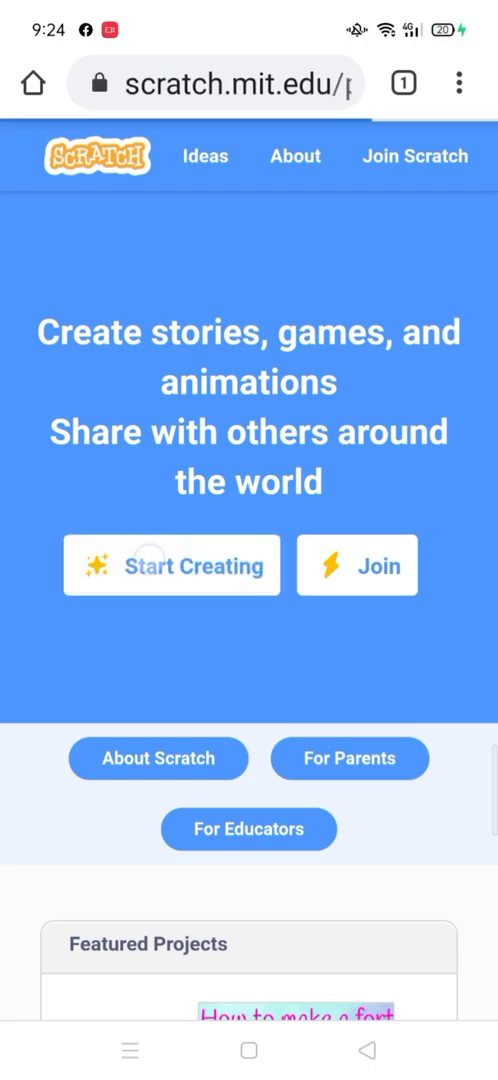
Step: Start a new project and close the Tutorials video, leaving the default cat Sprite1
left_click(171, 565)
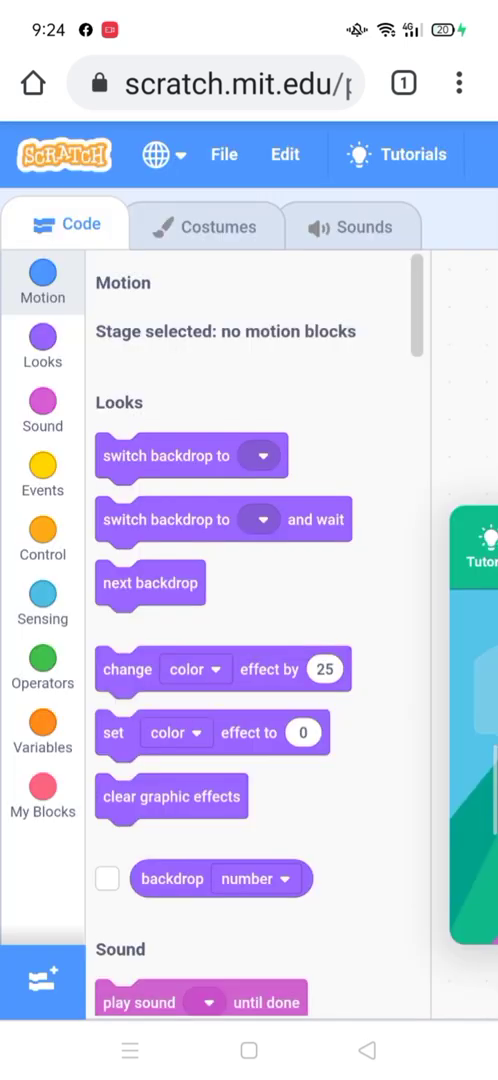
left_click(42, 282)
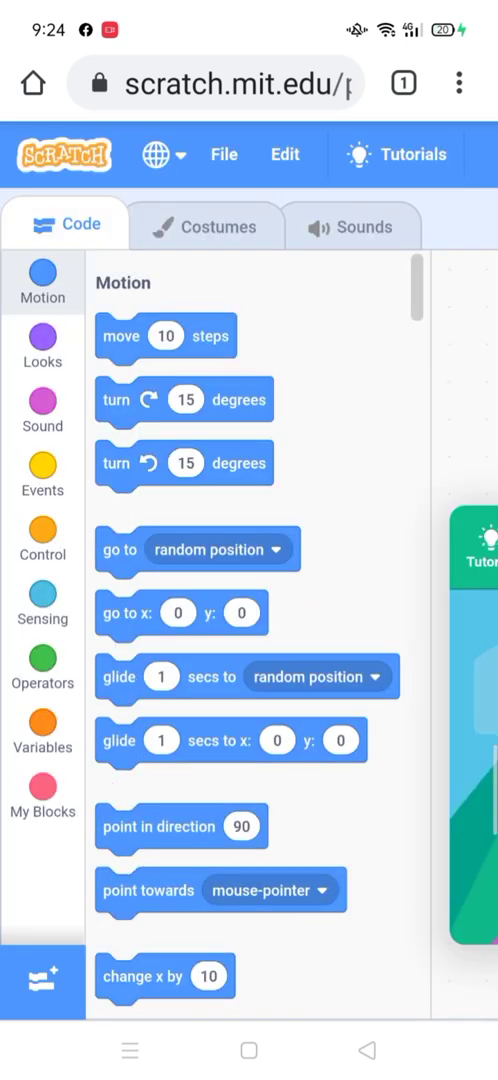
left_click(459, 83)
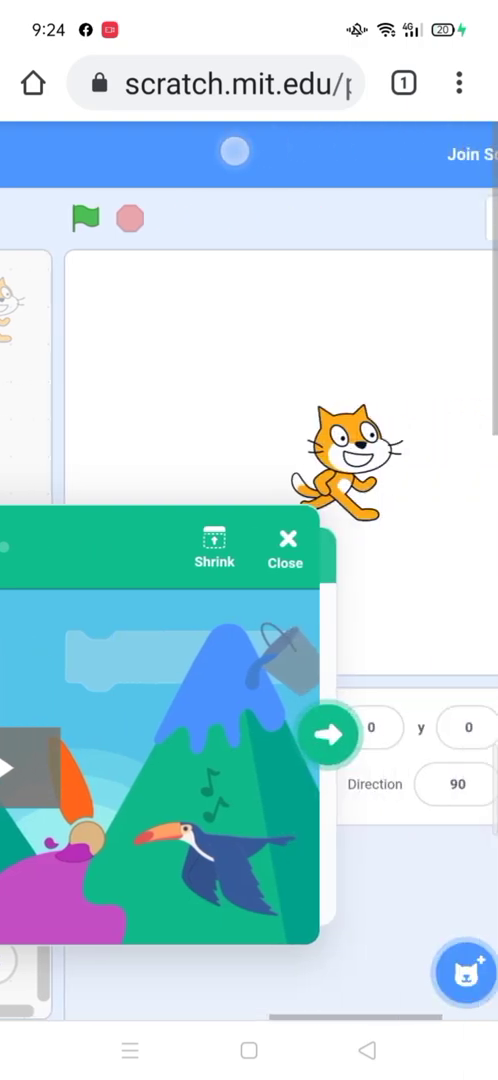
left_click(286, 547)
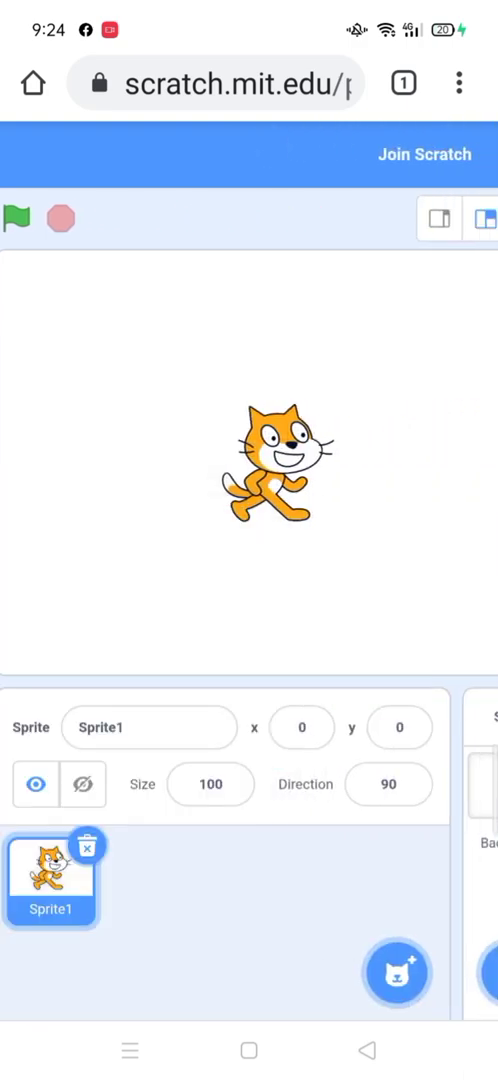
Step: Paint a new blank Sprite2 and delete the default cat sprite
left_click(397, 973)
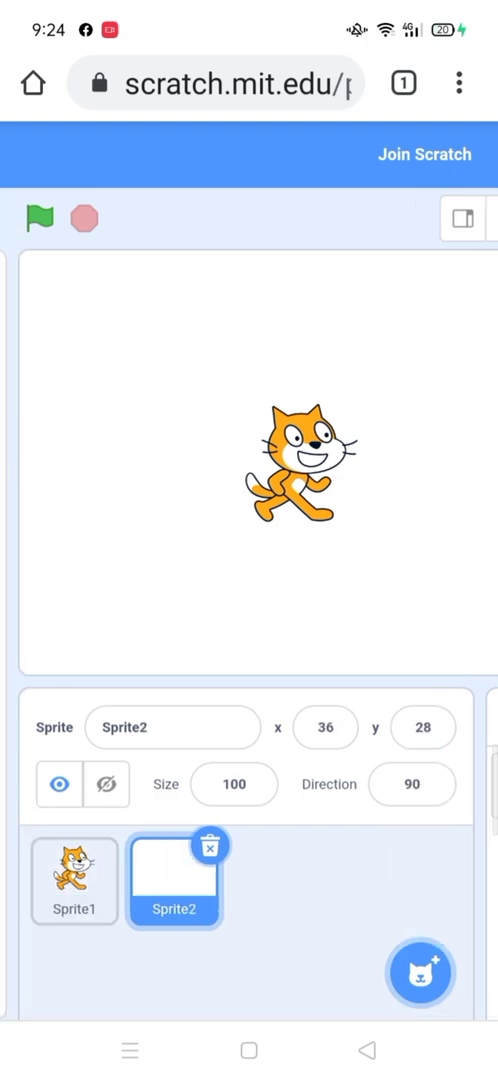
right_click(75, 880)
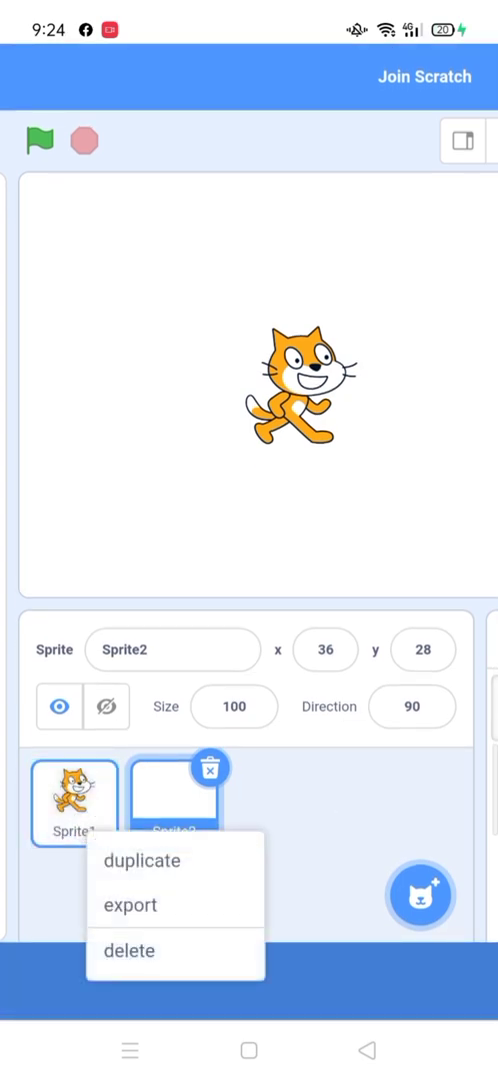
left_click(129, 951)
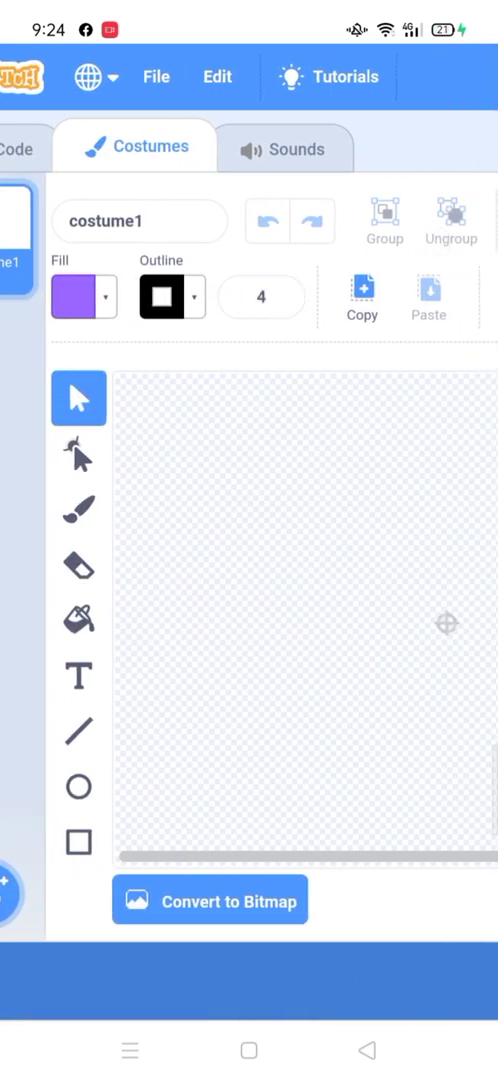
Step: Draw a large pink, black-outlined rectangle as the car body in costume1
left_click(78, 843)
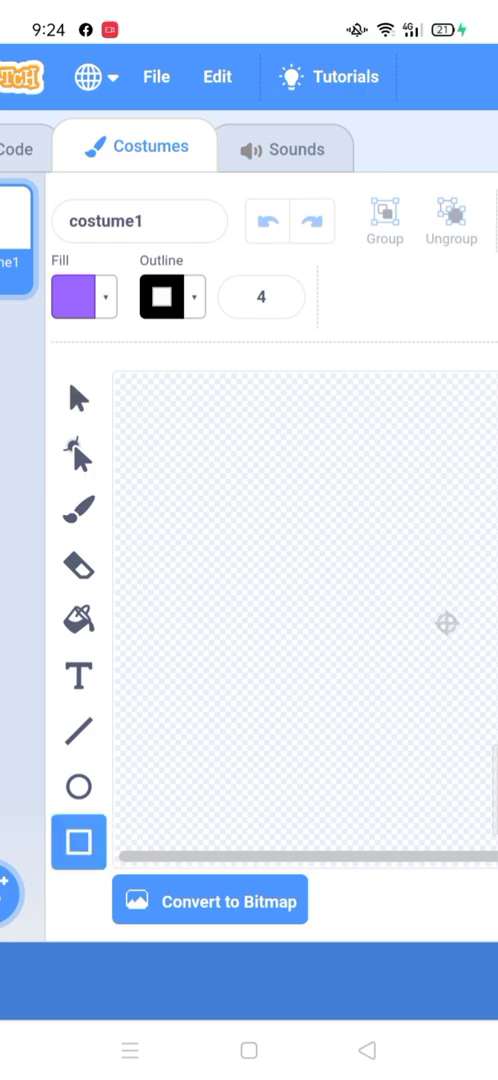
left_click(78, 297)
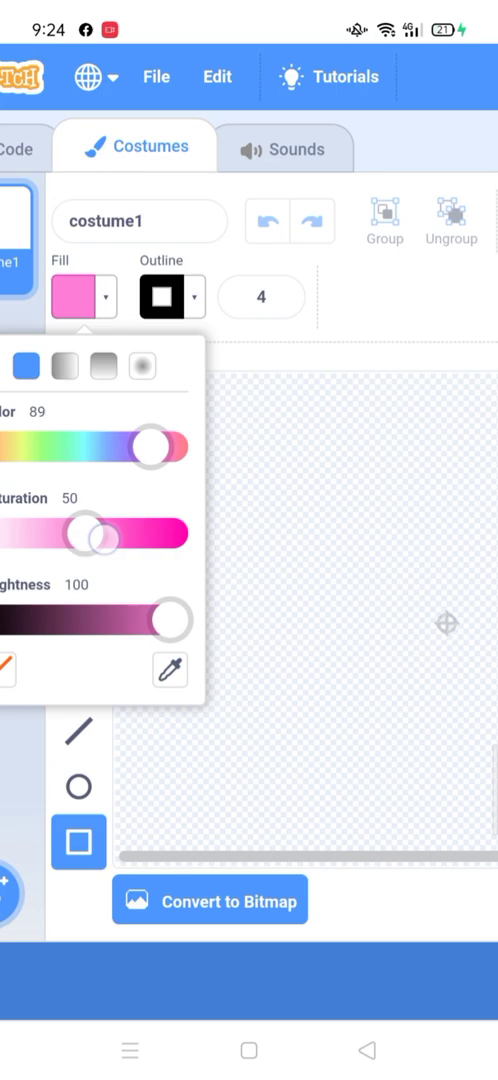
left_click_drag(103, 533, 135, 533)
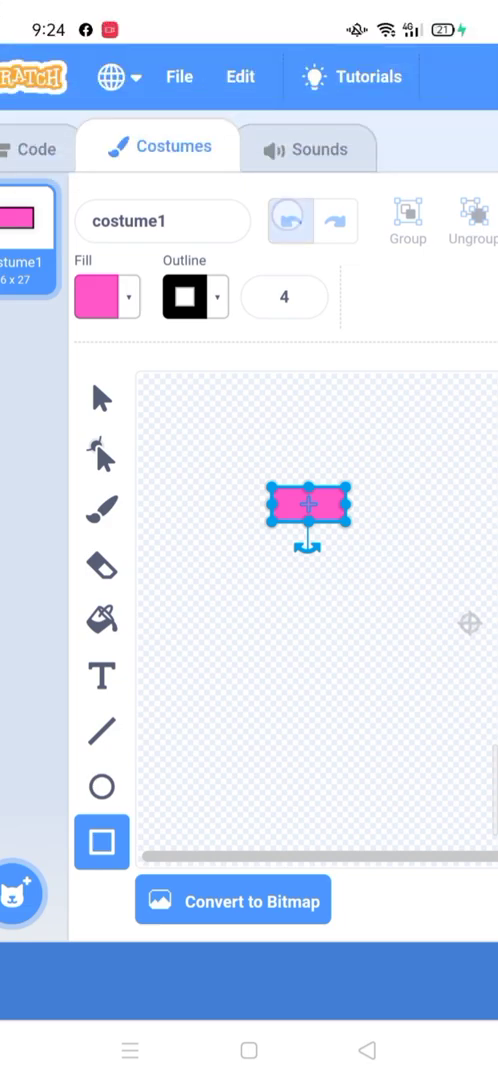
key("Delete")
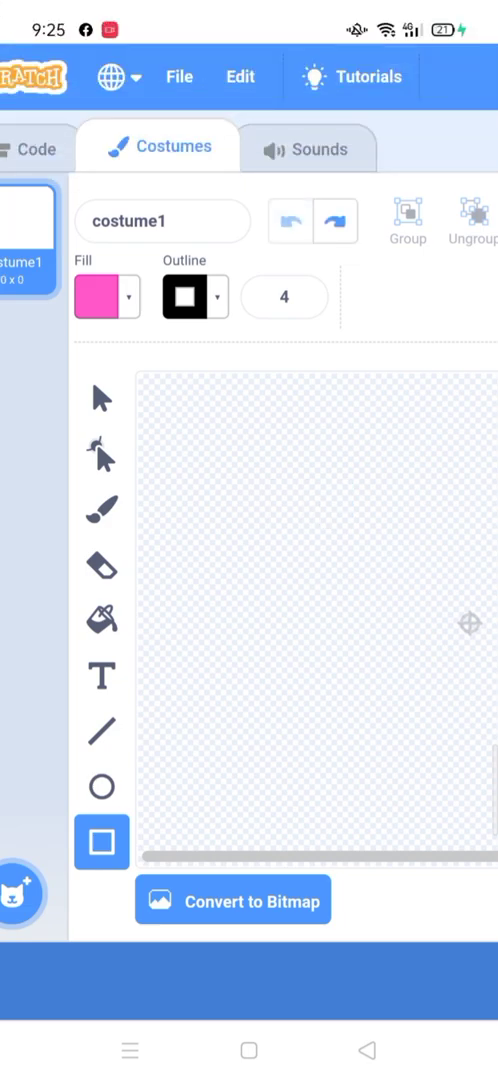
left_click_drag(275, 505, 462, 585)
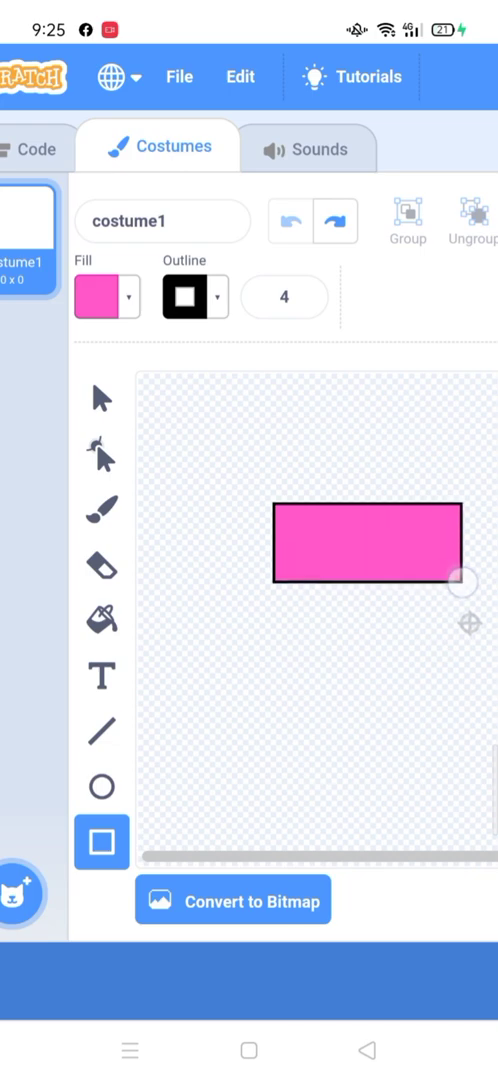
left_click(367, 542)
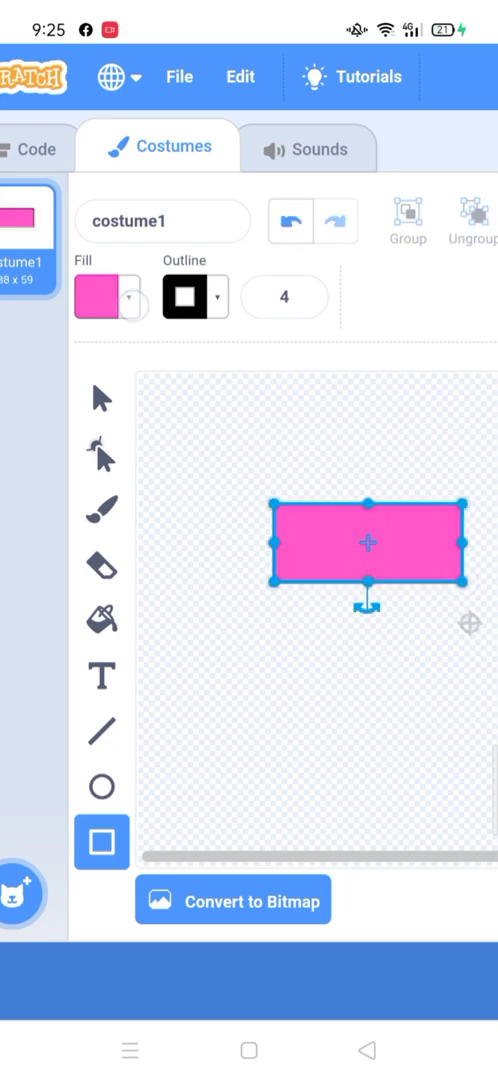
left_click(104, 297)
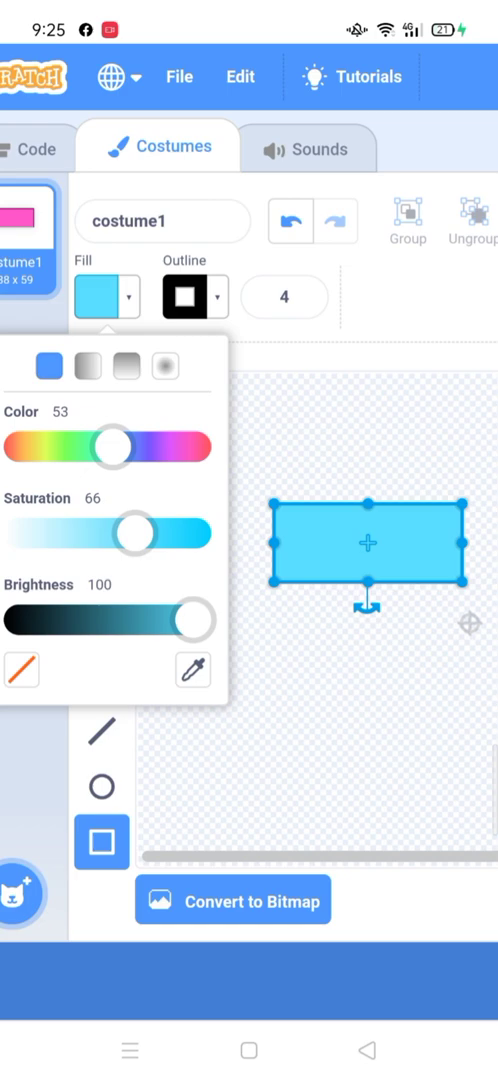
left_click_drag(112, 447, 172, 447)
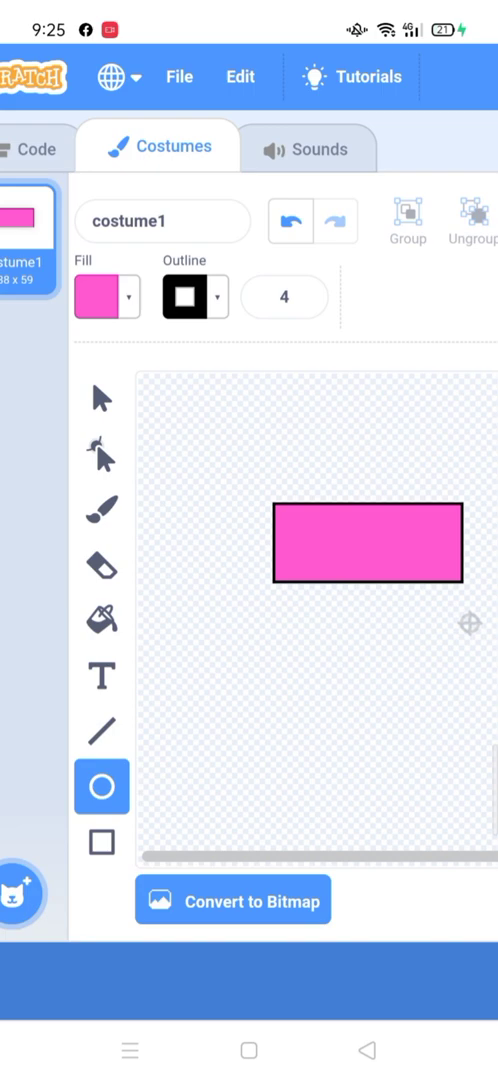
Step: Switch the fill to blue and draw two oval wheels below the pink body
left_click(104, 297)
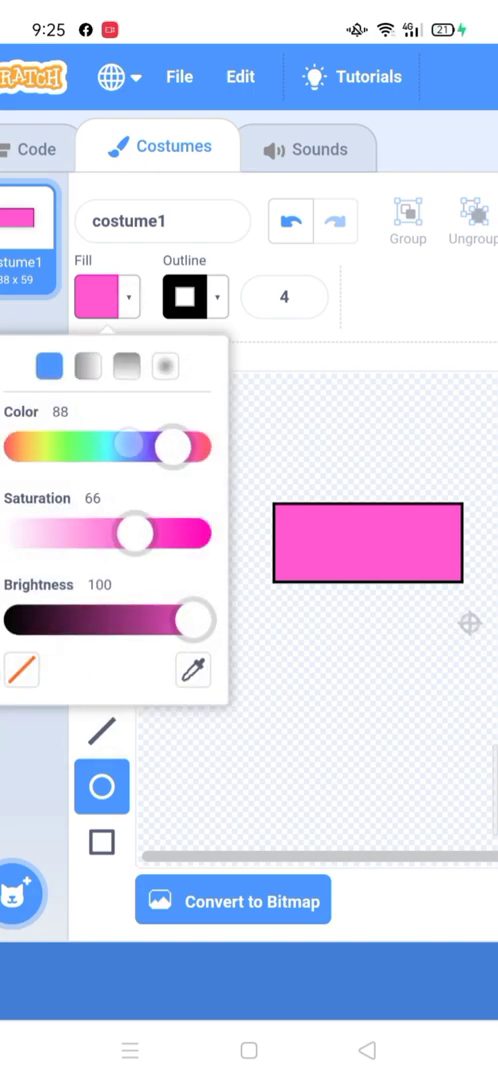
left_click_drag(175, 448, 123, 448)
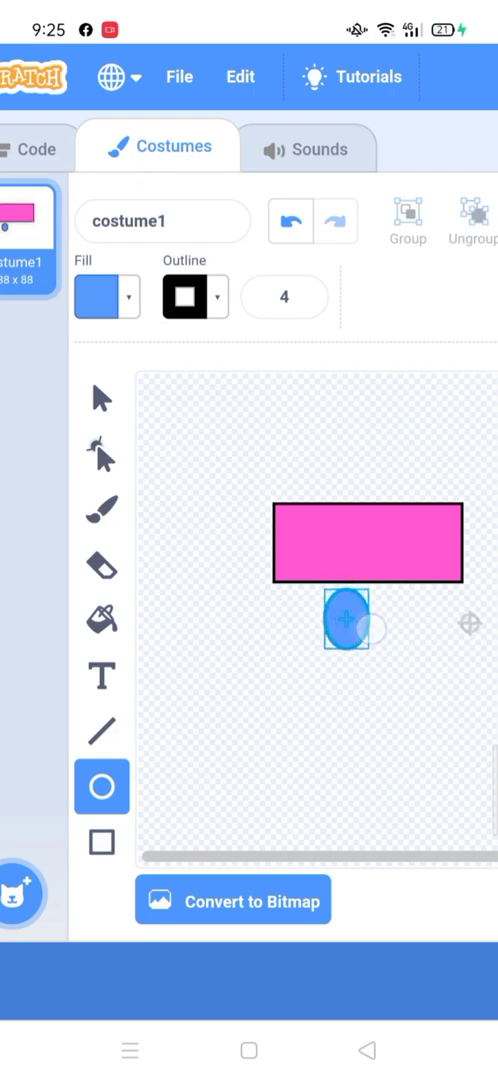
left_click_drag(352, 645, 318, 585)
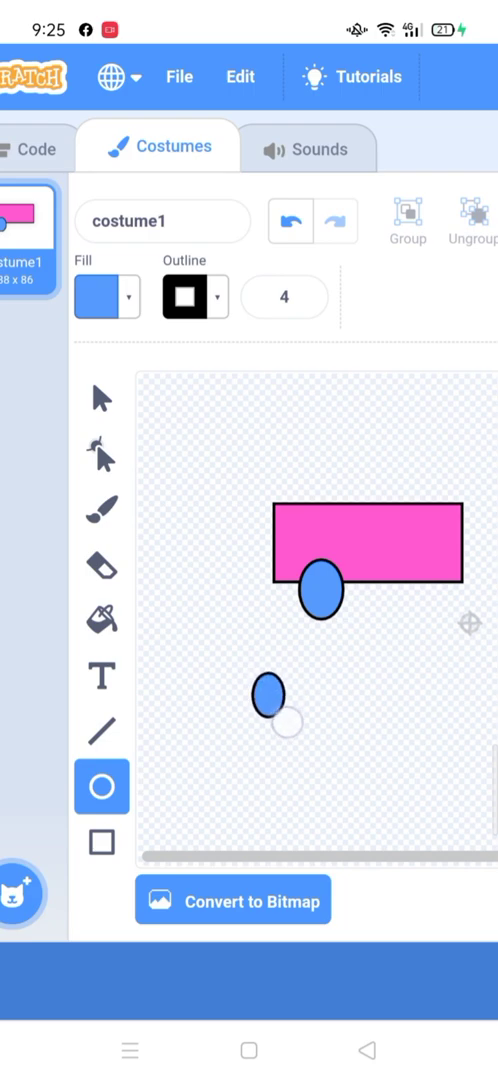
left_click_drag(270, 695, 390, 605)
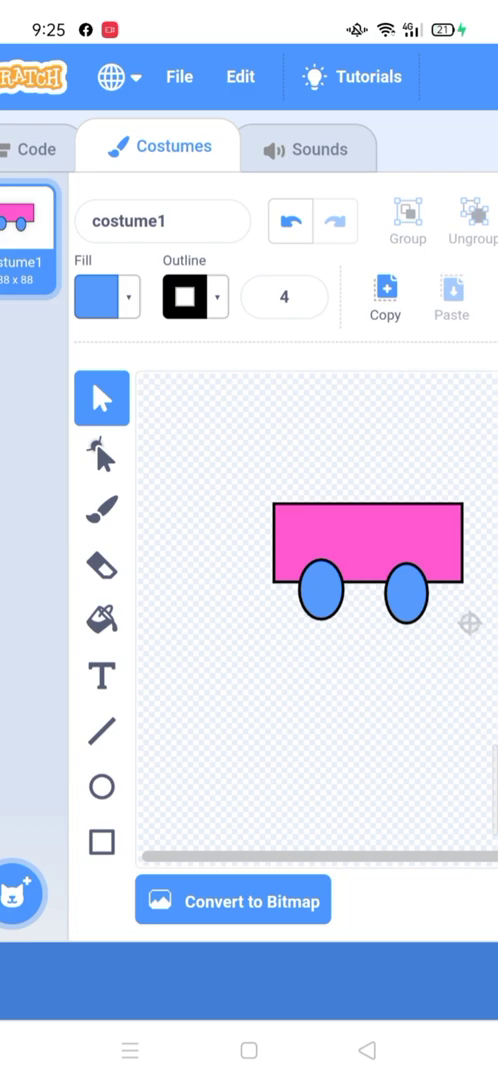
Step: Try the Text, Eraser and Circle tools in the costume editor
left_click(101, 676)
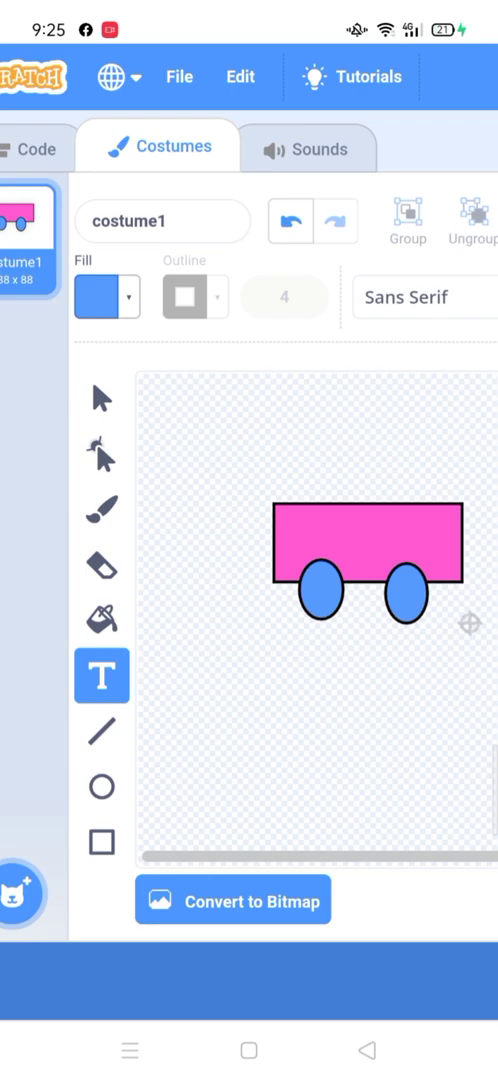
left_click(101, 565)
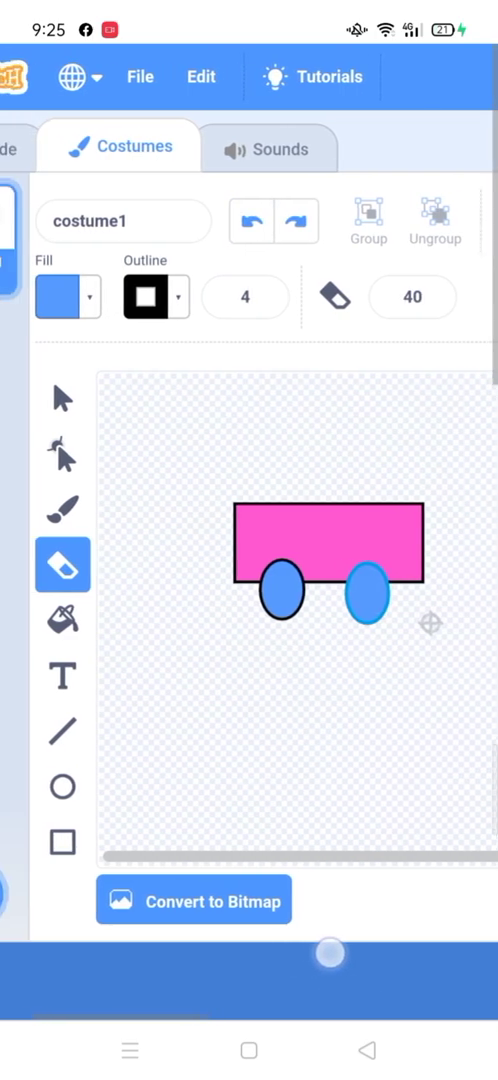
left_click(62, 786)
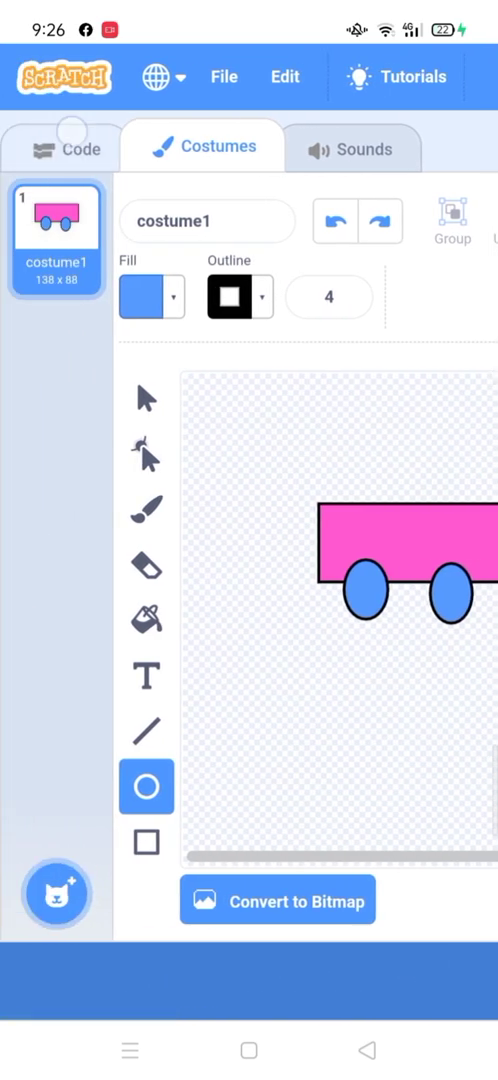
Step: Give Sprite2 a 'when flag clicked' hat block with a forever loop beneath
left_click(65, 147)
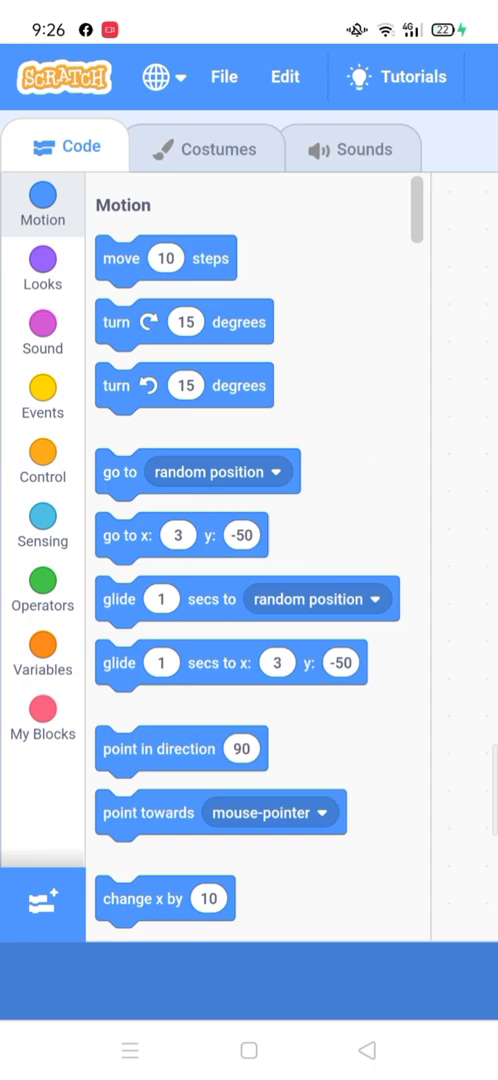
left_click(42, 397)
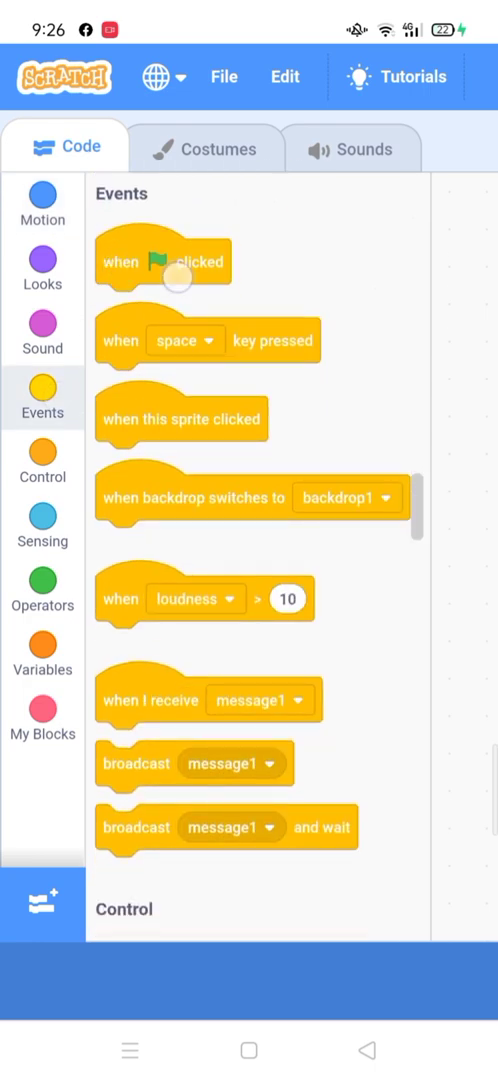
left_click_drag(163, 261, 470, 390)
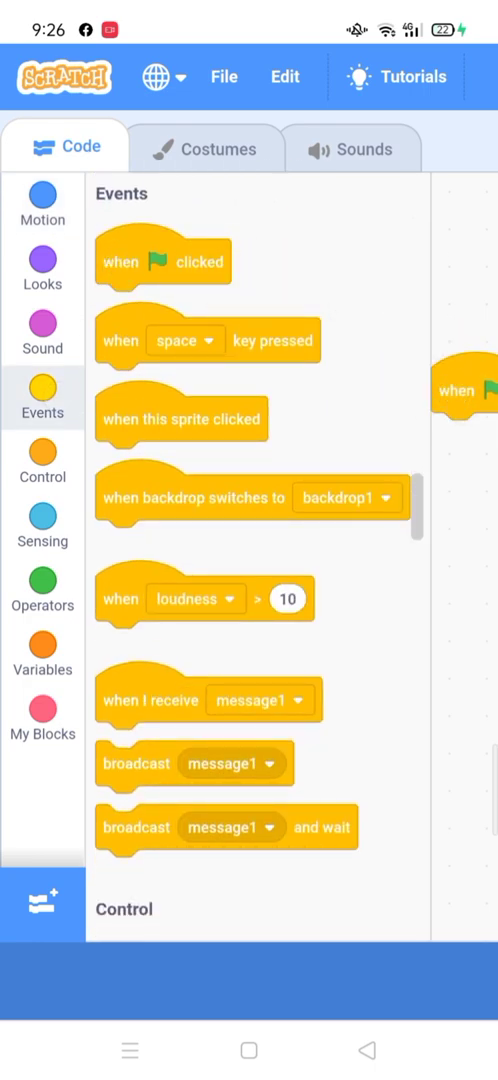
left_click(42, 461)
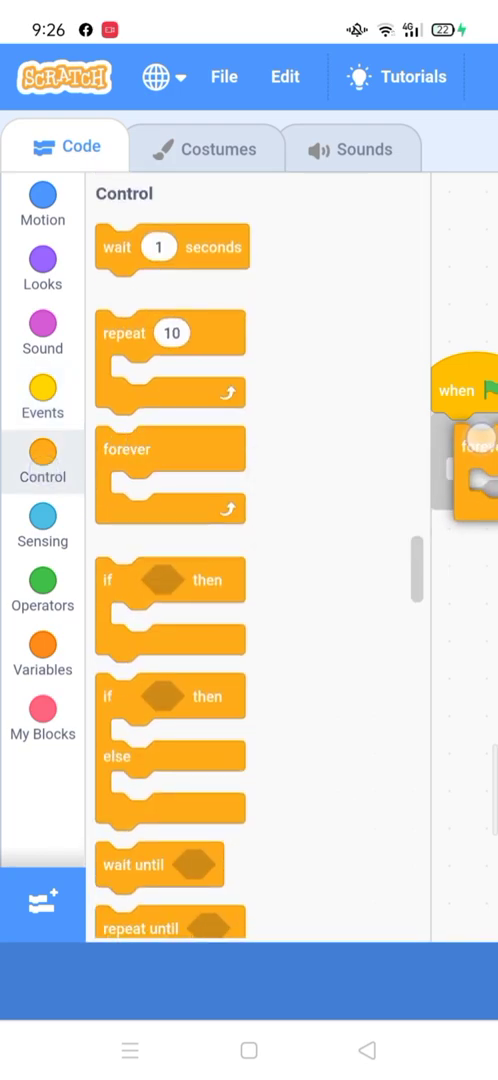
left_click(42, 255)
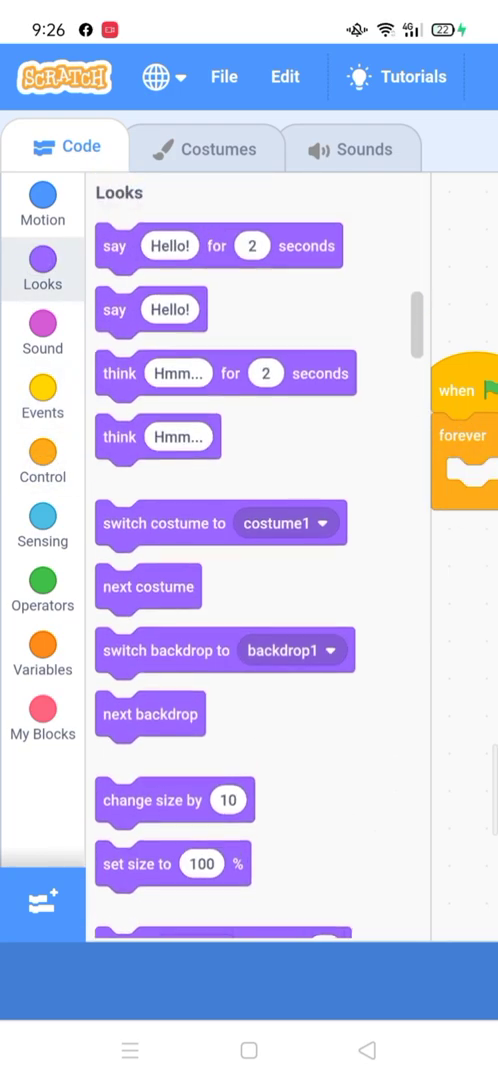
left_click(42, 205)
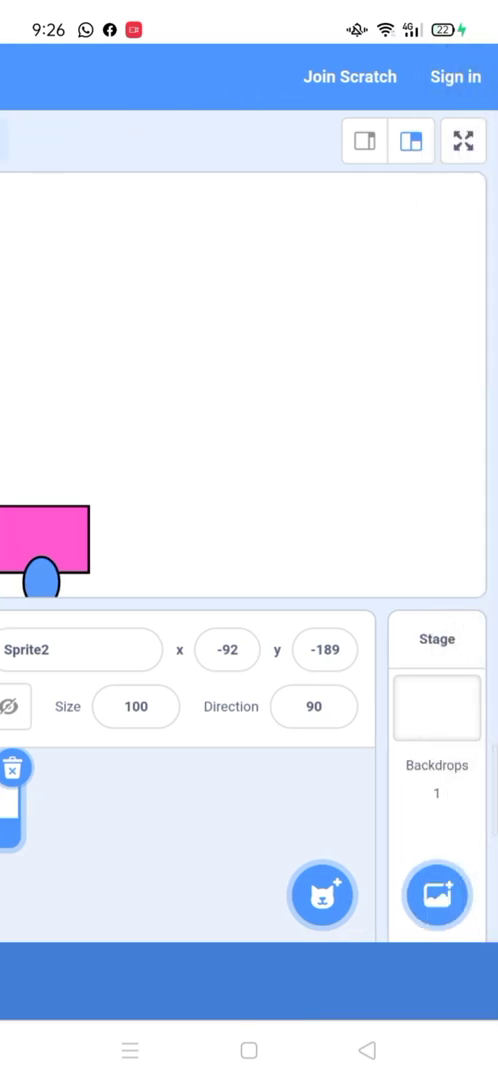
Step: Pick the city street backdrop from the backdrop library
left_click(437, 895)
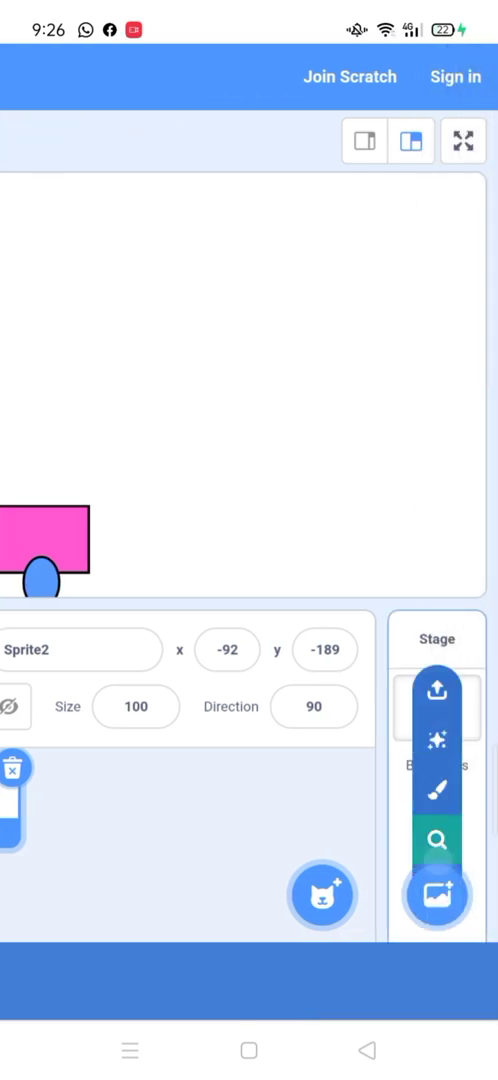
left_click(437, 896)
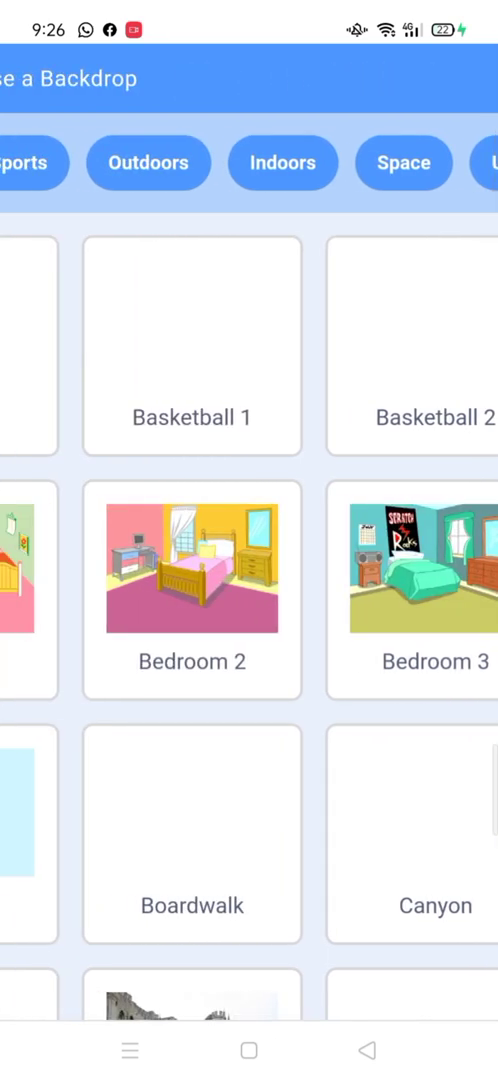
scroll("right", 3)
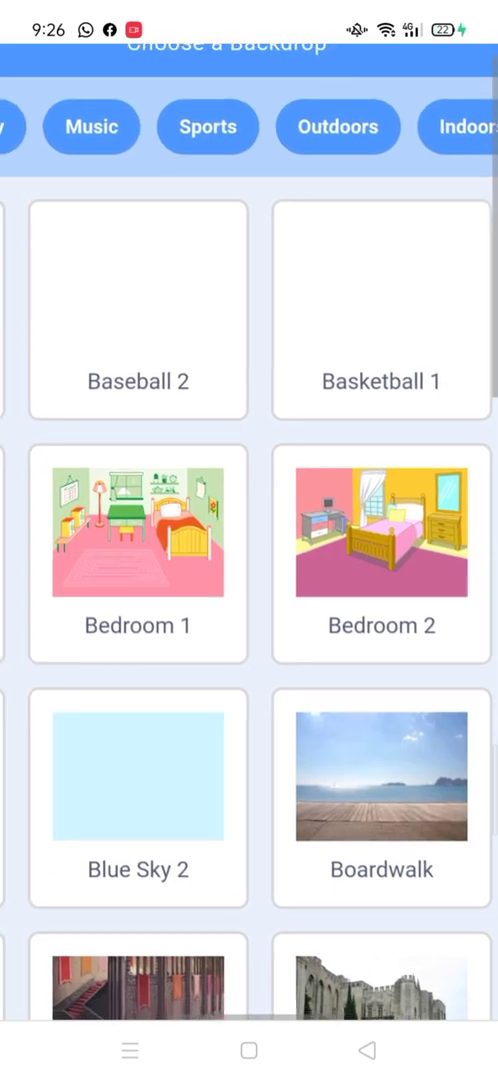
scroll("down", 3)
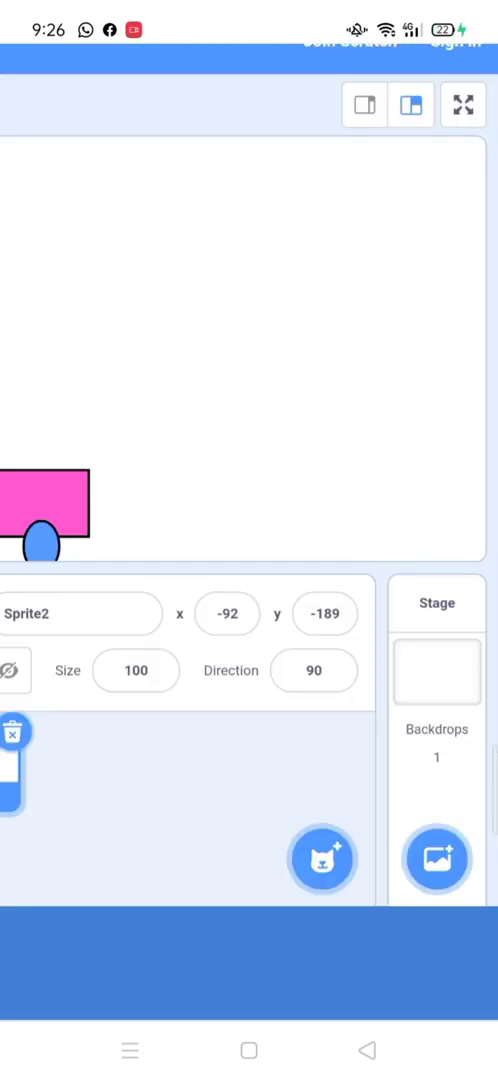
left_click(436, 860)
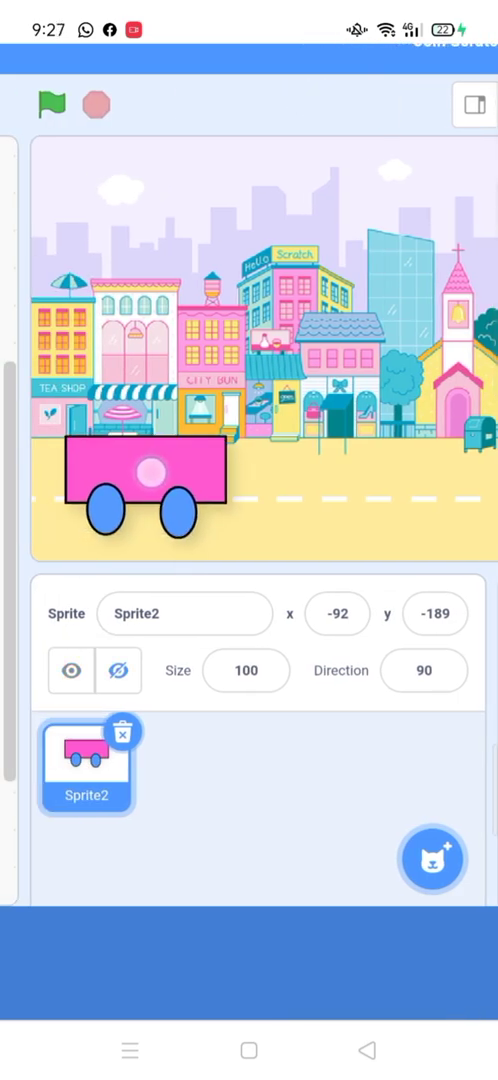
Step: Run the move-10-steps forever script twice so the car drives across the street
left_click(52, 105)
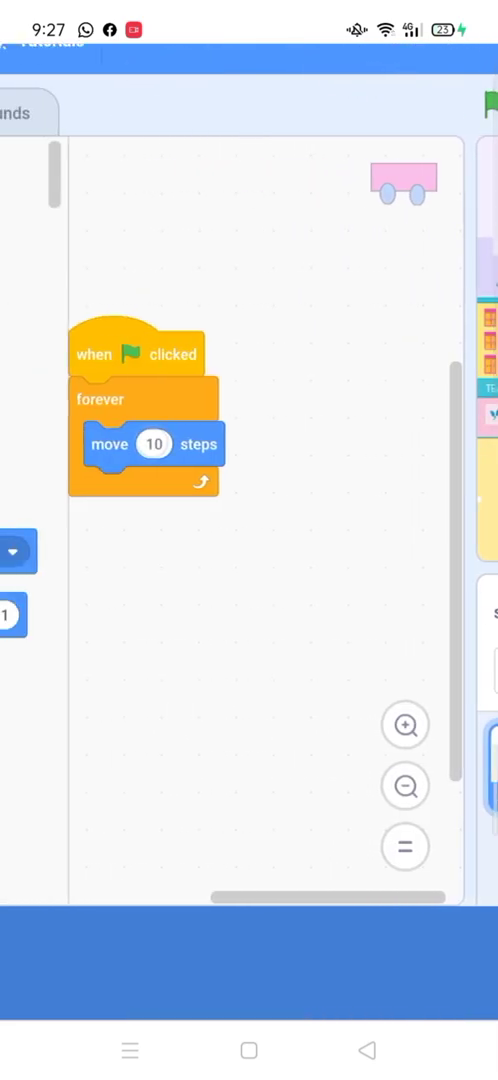
left_click(153, 444)
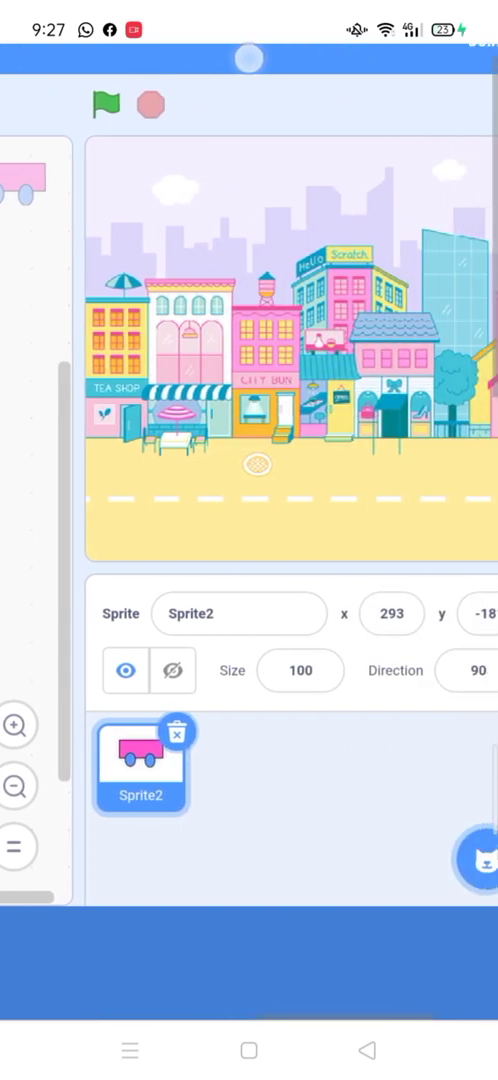
left_click(474, 104)
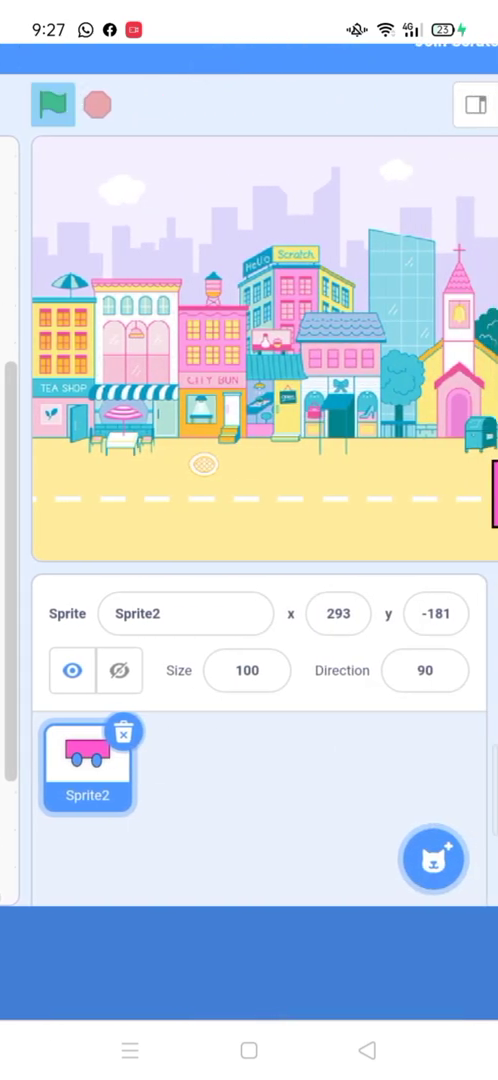
left_click(53, 104)
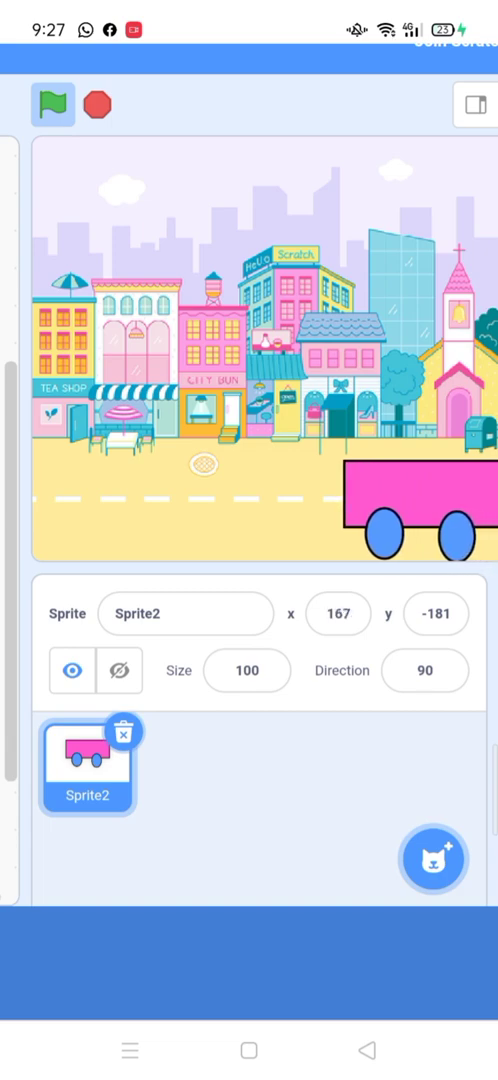